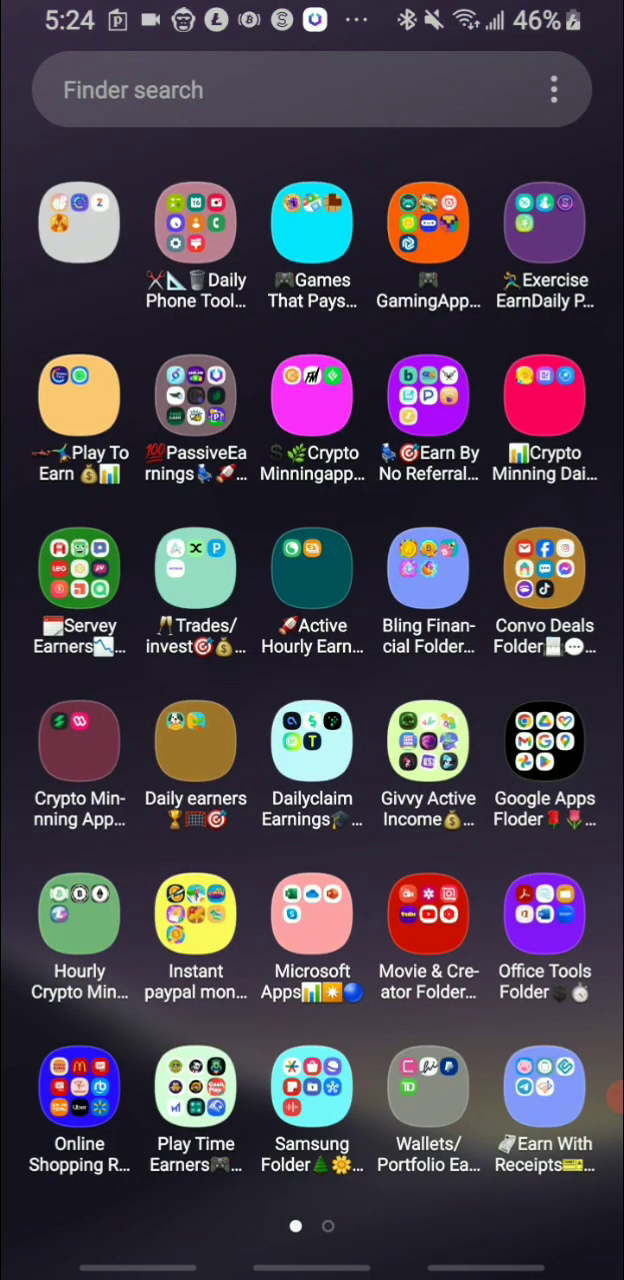
Launch Bitcoin Cash Giveaway from the Hourly Crypto Minning folder
click(80, 912)
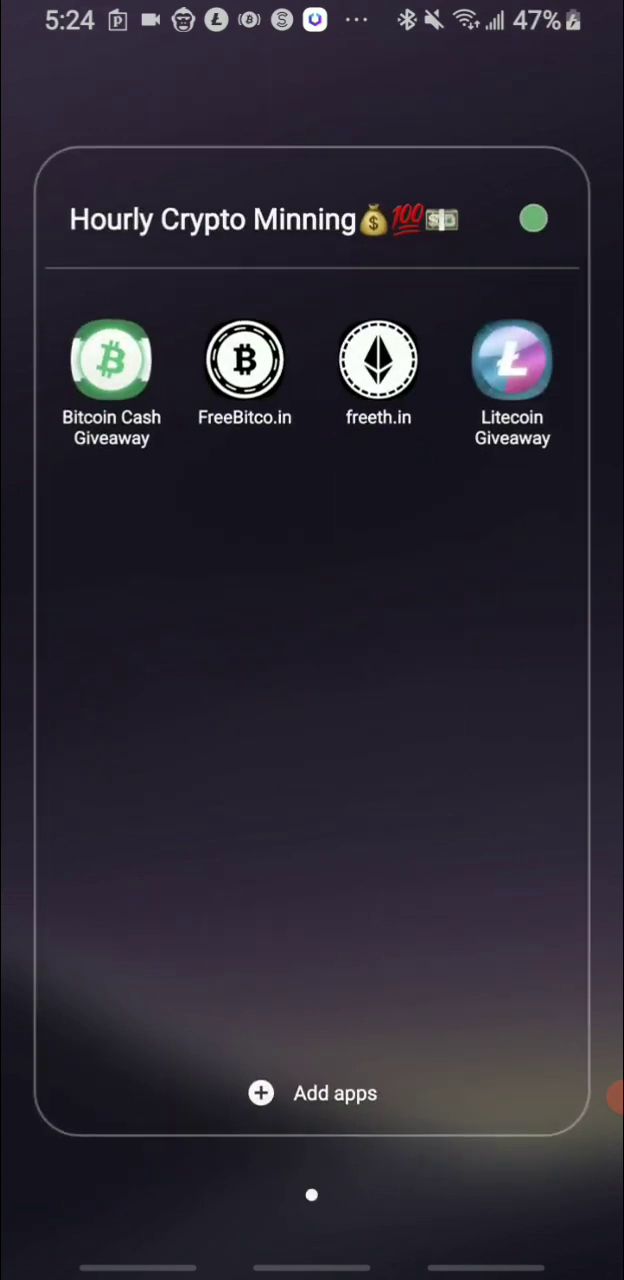
click(112, 360)
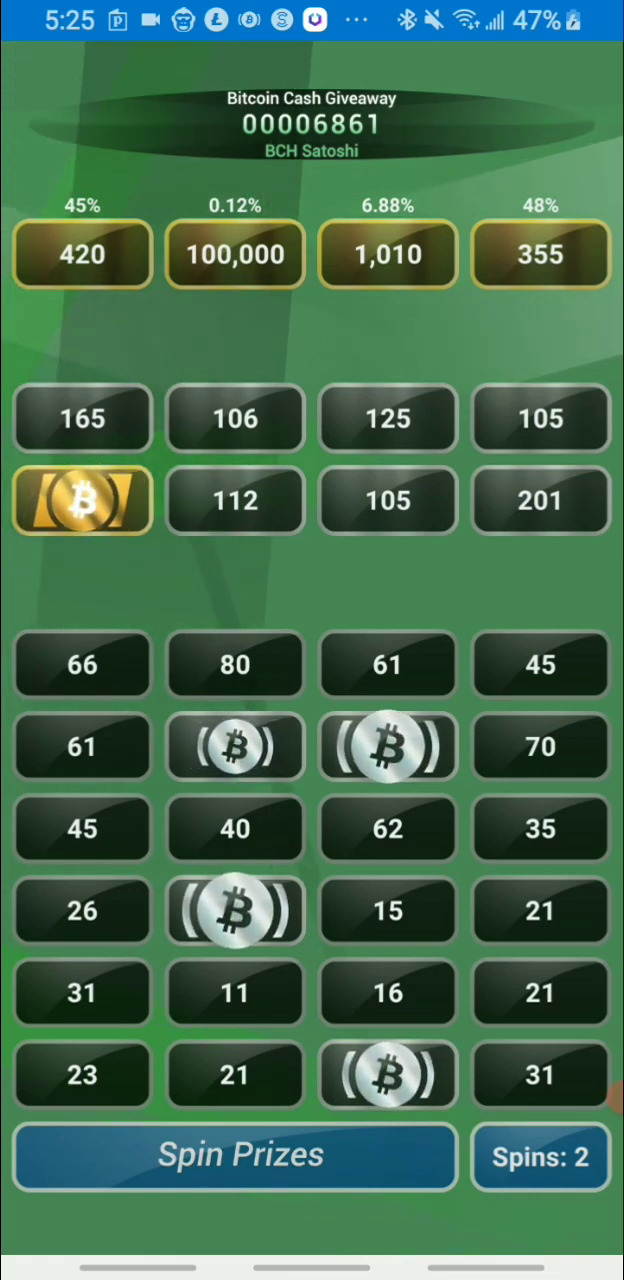
Use both prize-board spins, winning 26 and 31, and select the 31 Satoshi prize
click(234, 1156)
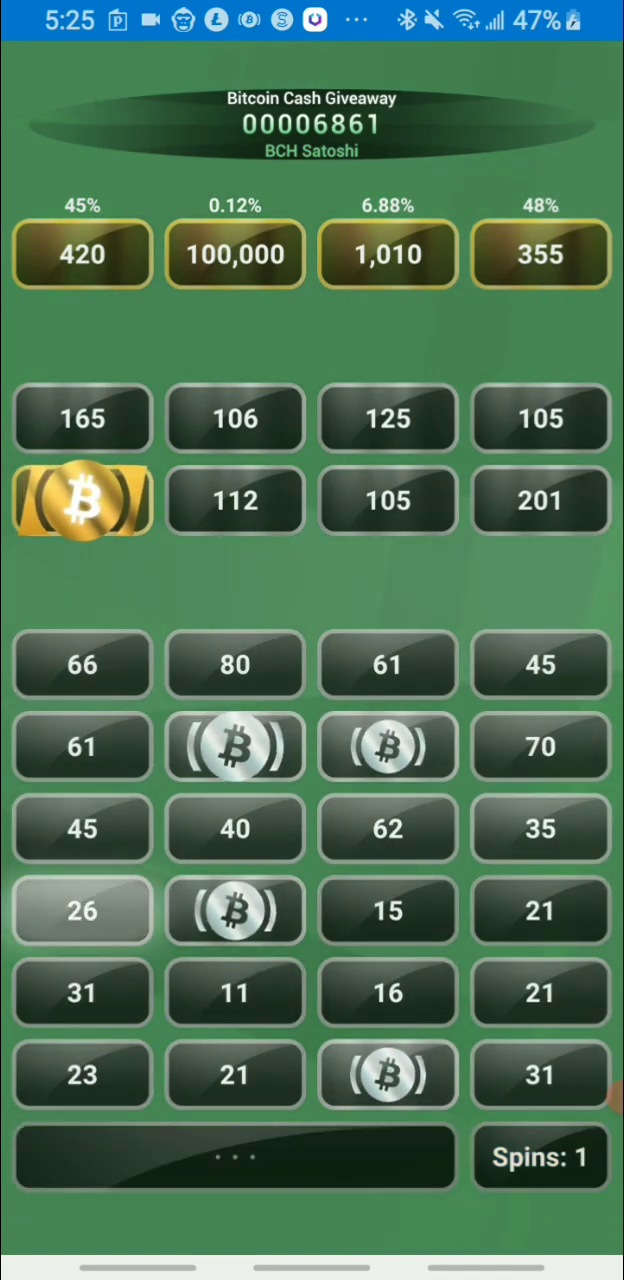
click(82, 992)
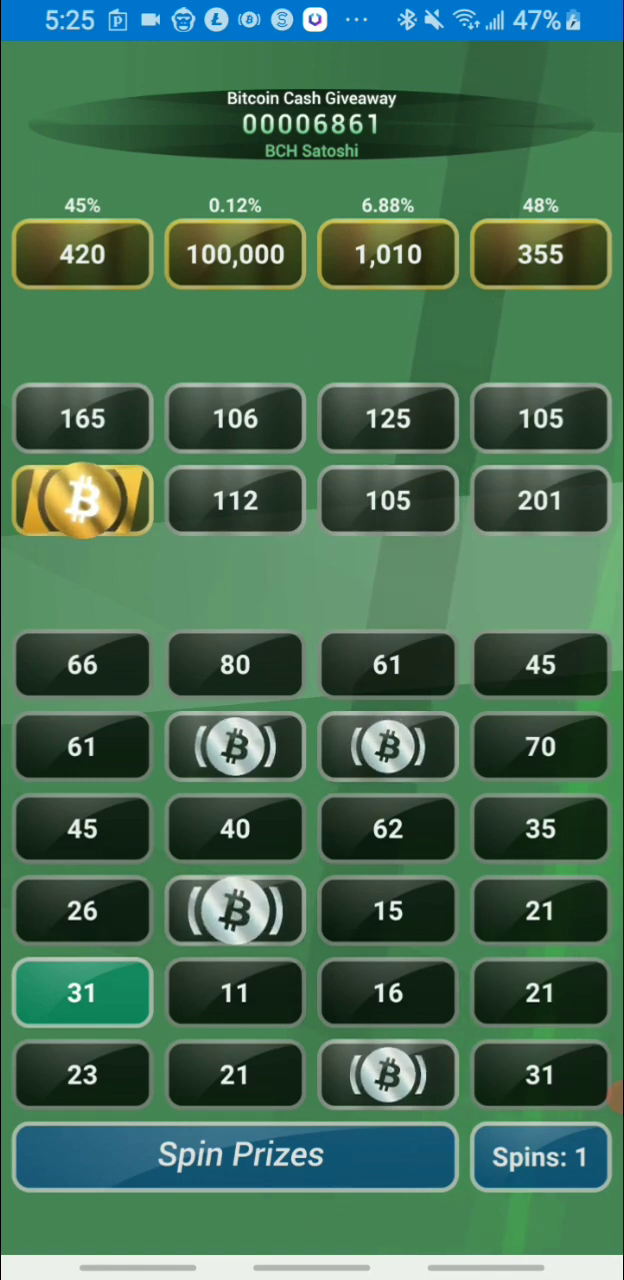
click(236, 1156)
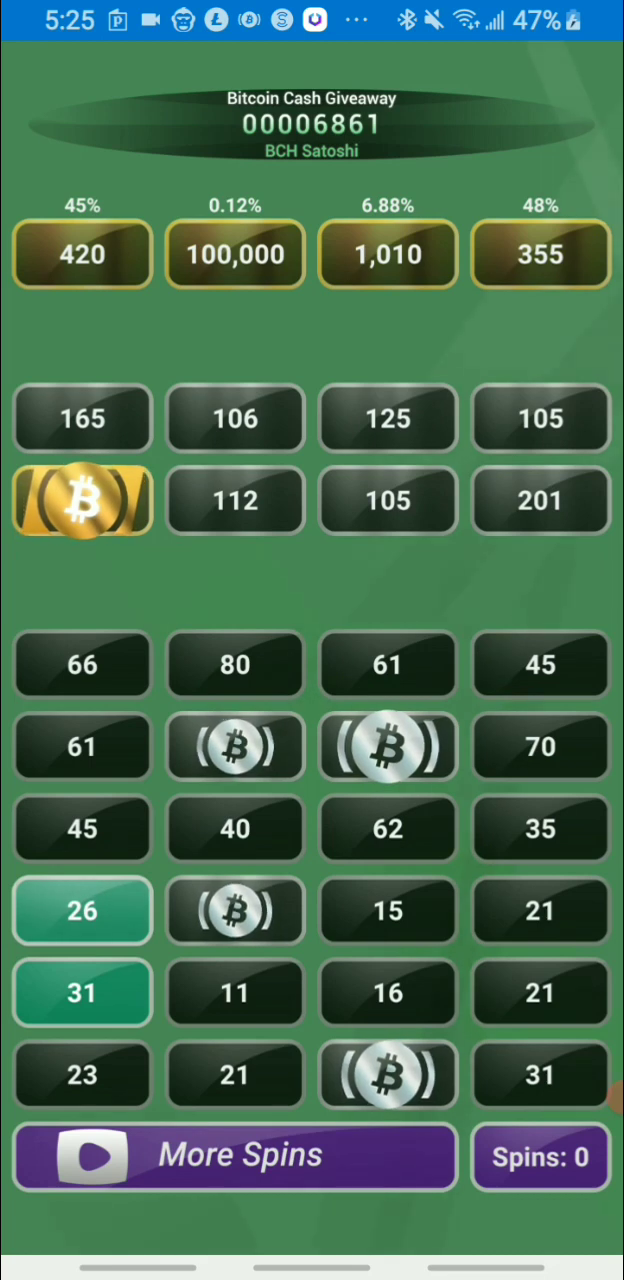
click(82, 992)
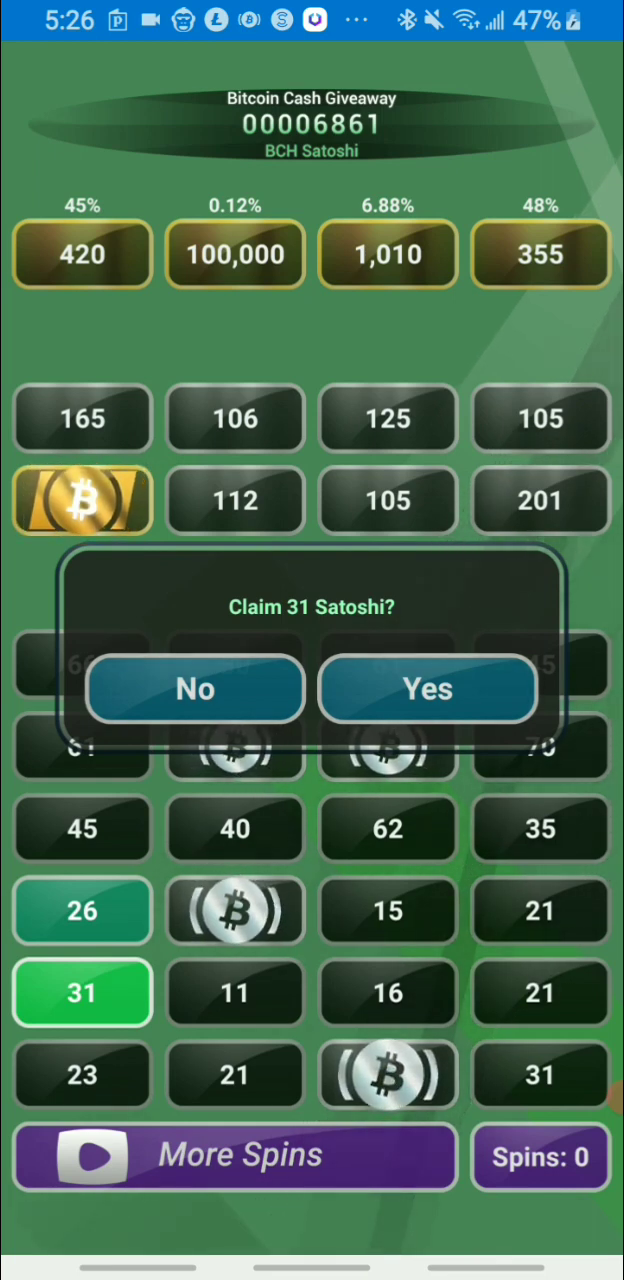
Confirm the 31 Satoshi claim, raising the balance to 6,892, and return to the menu
click(428, 688)
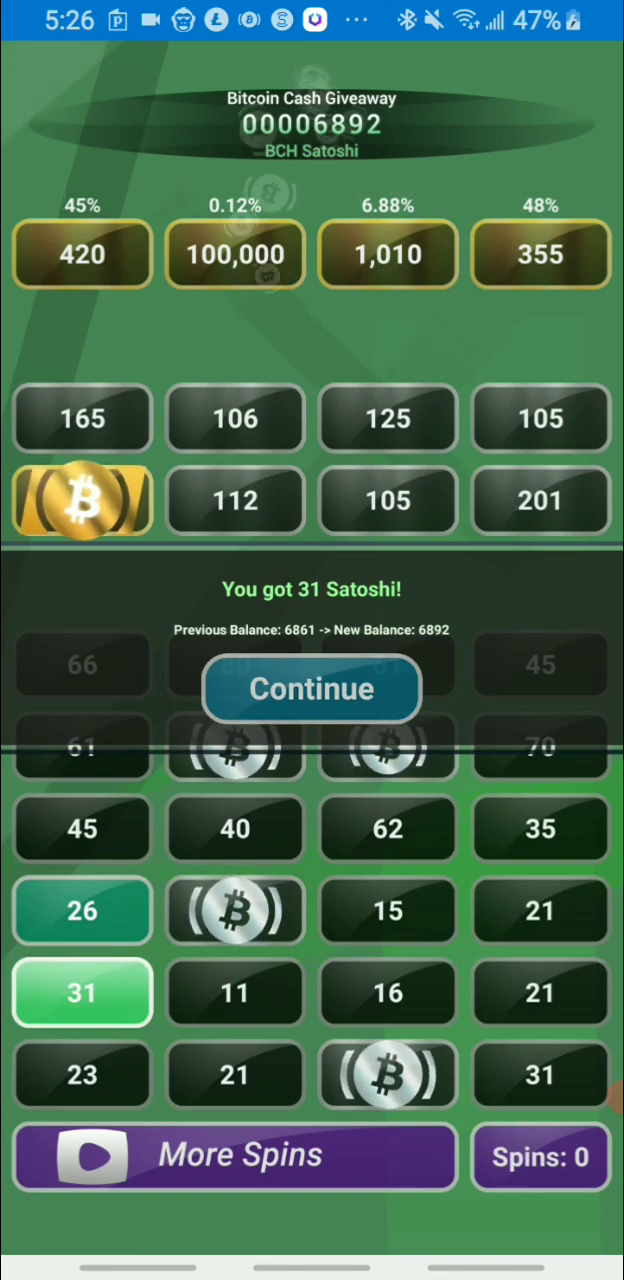
click(312, 688)
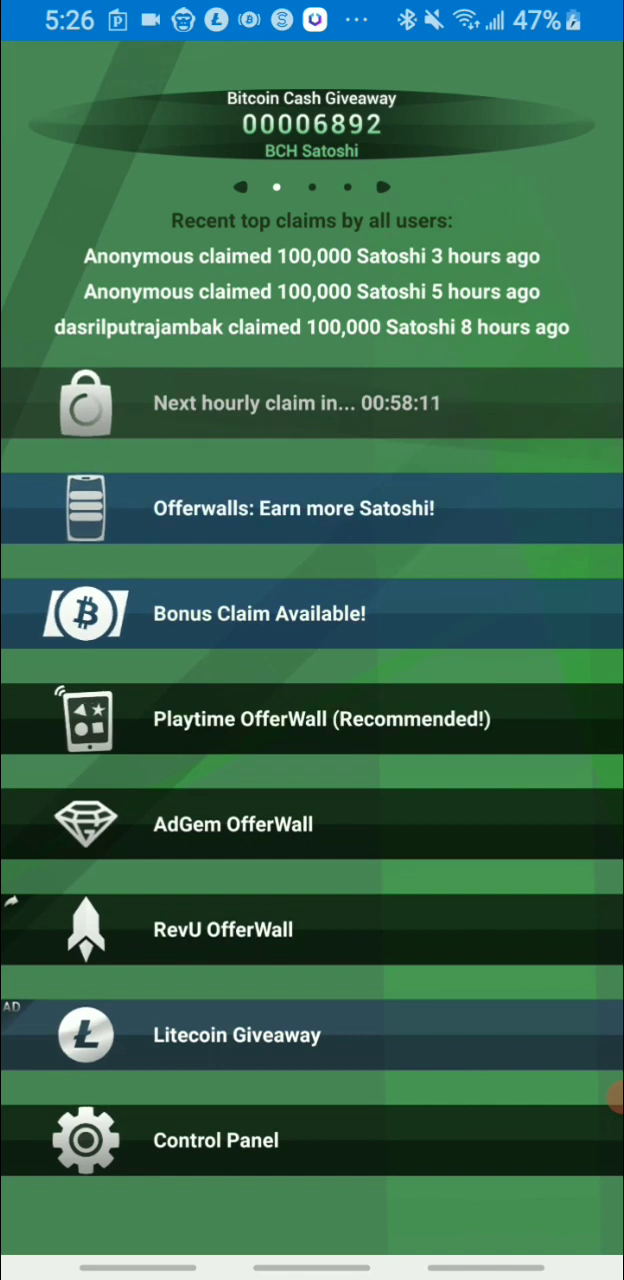
View your recent hourly claims, then switch to the Litecoin Giveaway app
click(312, 188)
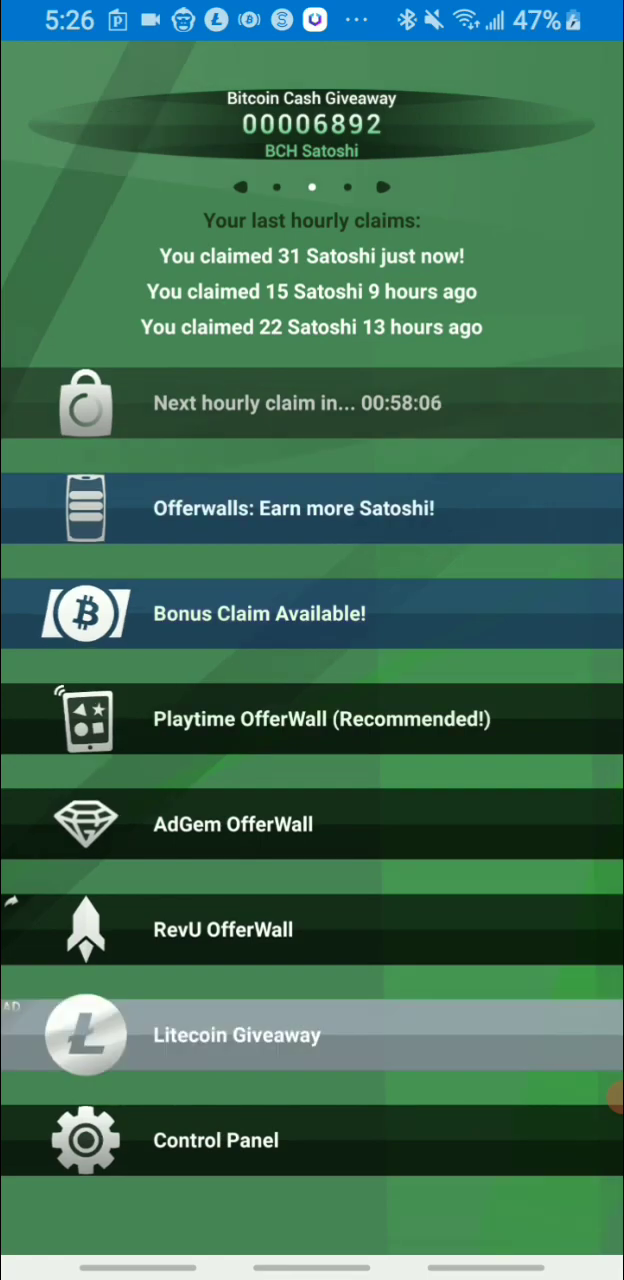
click(312, 1034)
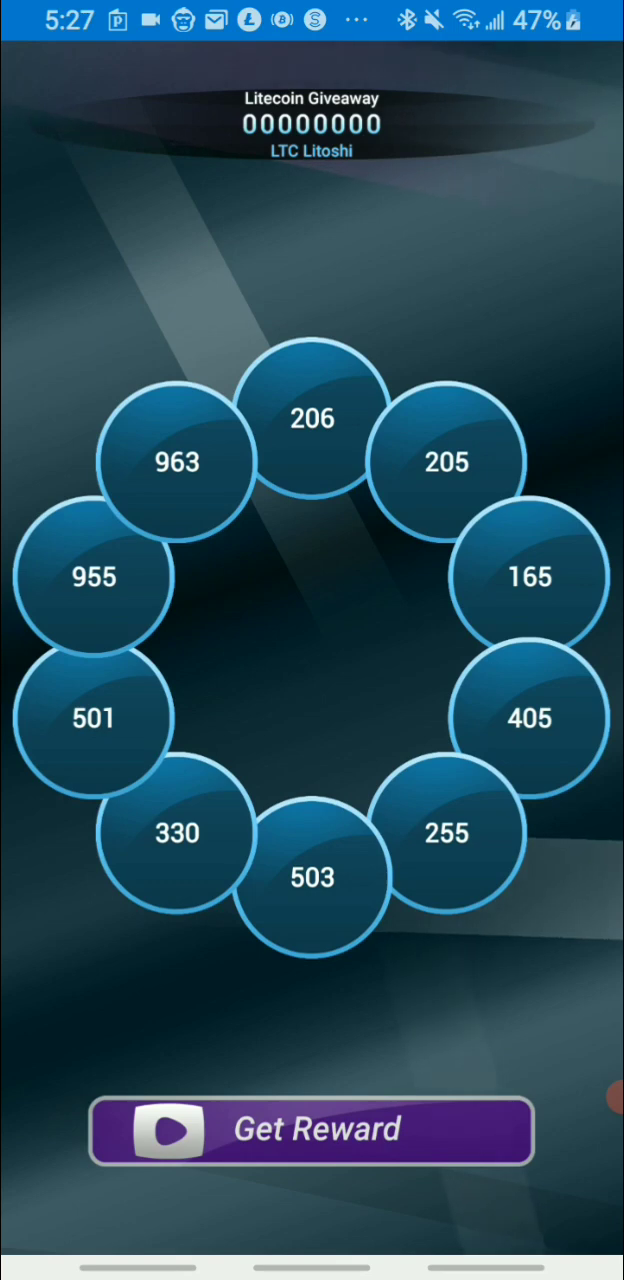
Watch the ad, spin the wheel for 205 Litoshi and collect it, reaching a 346 balance
click(312, 1132)
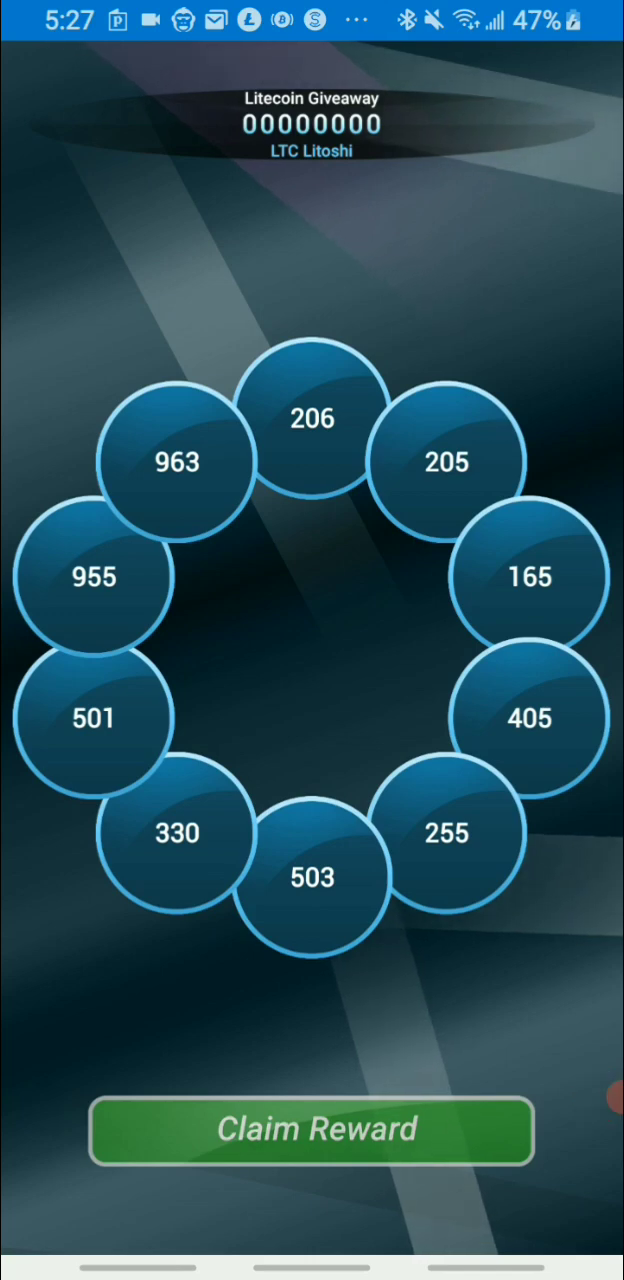
click(312, 1132)
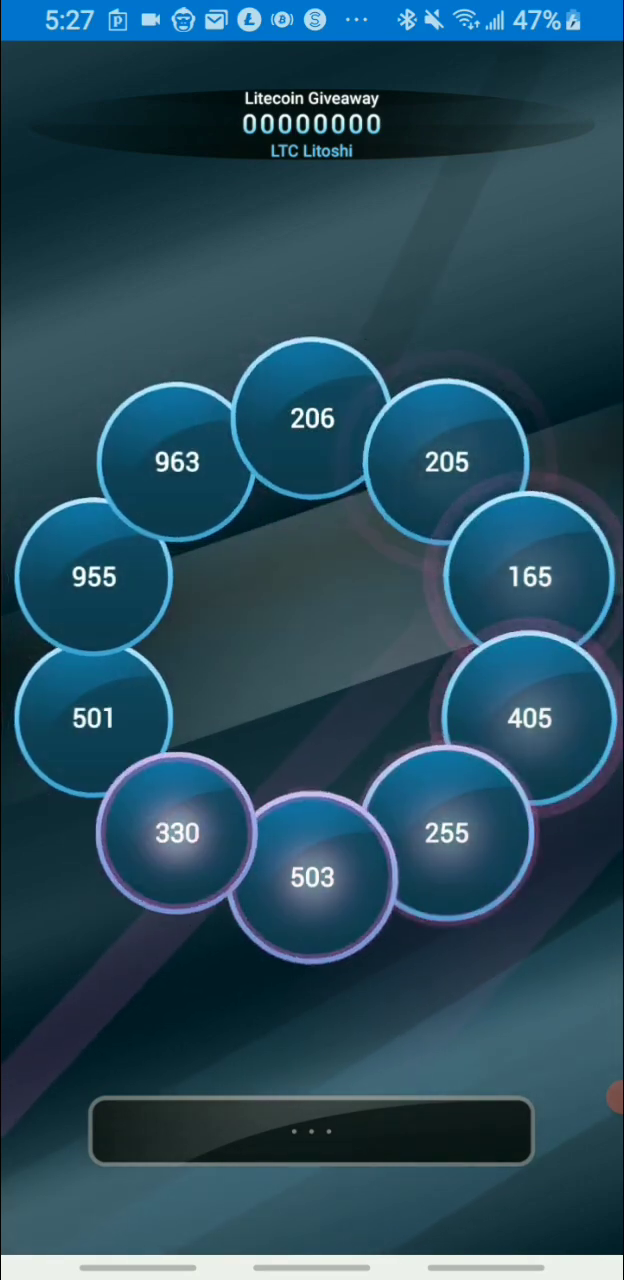
click(446, 460)
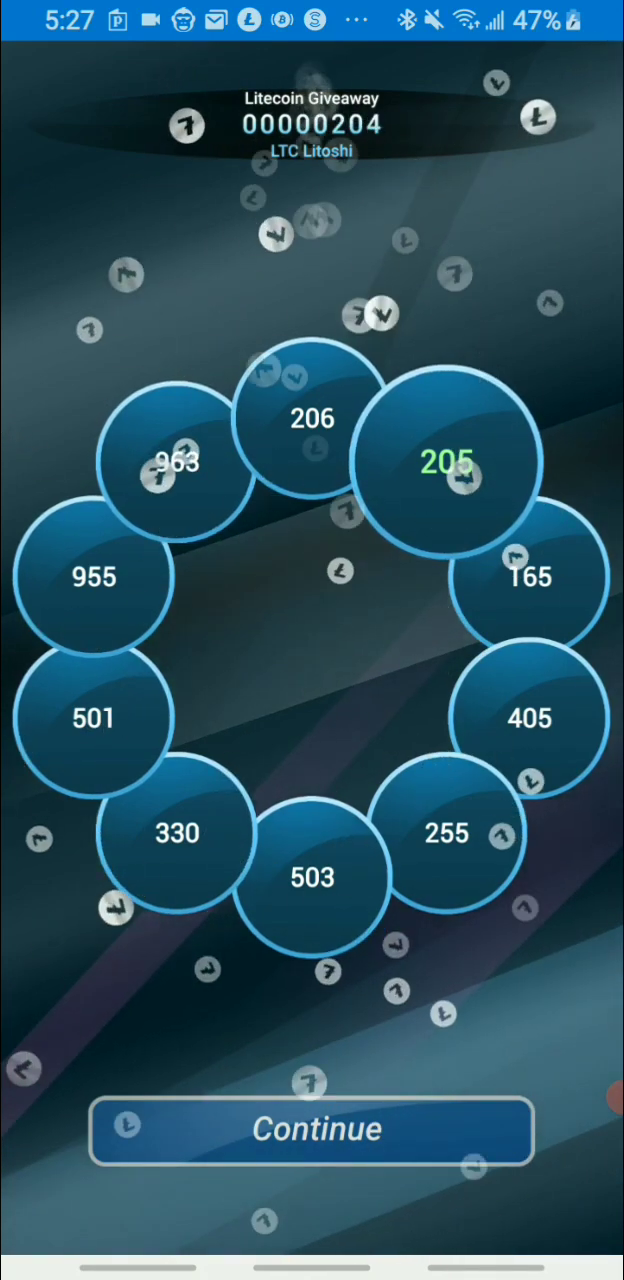
click(312, 1130)
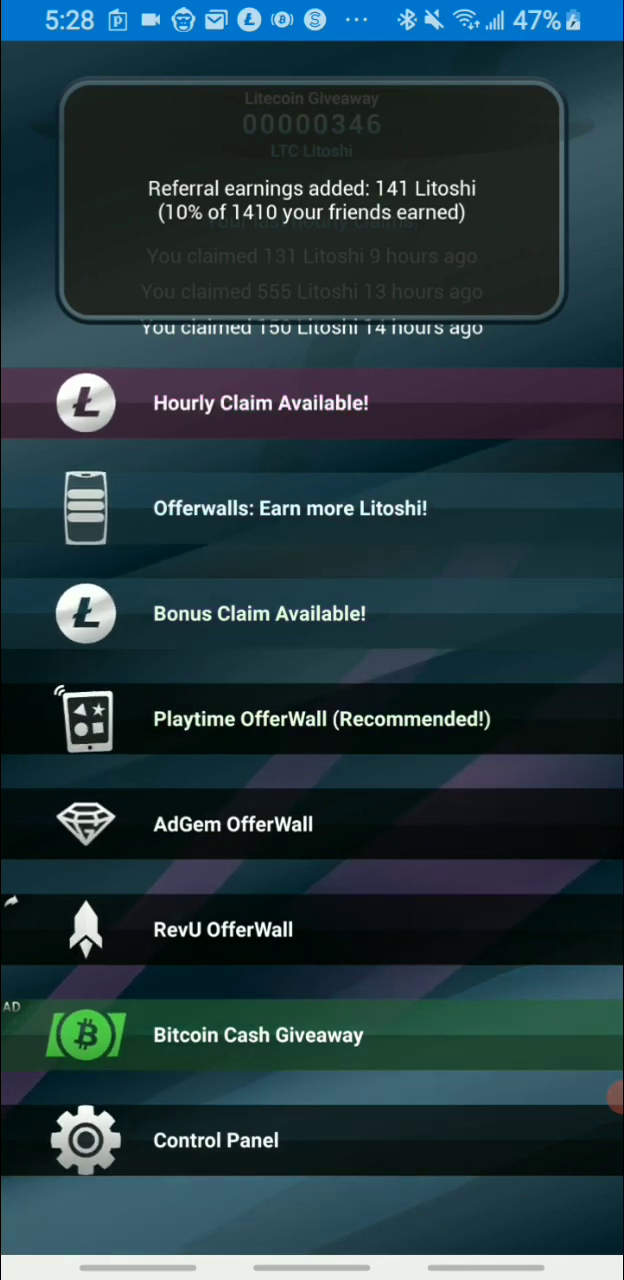
Open the hourly claim prize board with 2 spins available
click(312, 402)
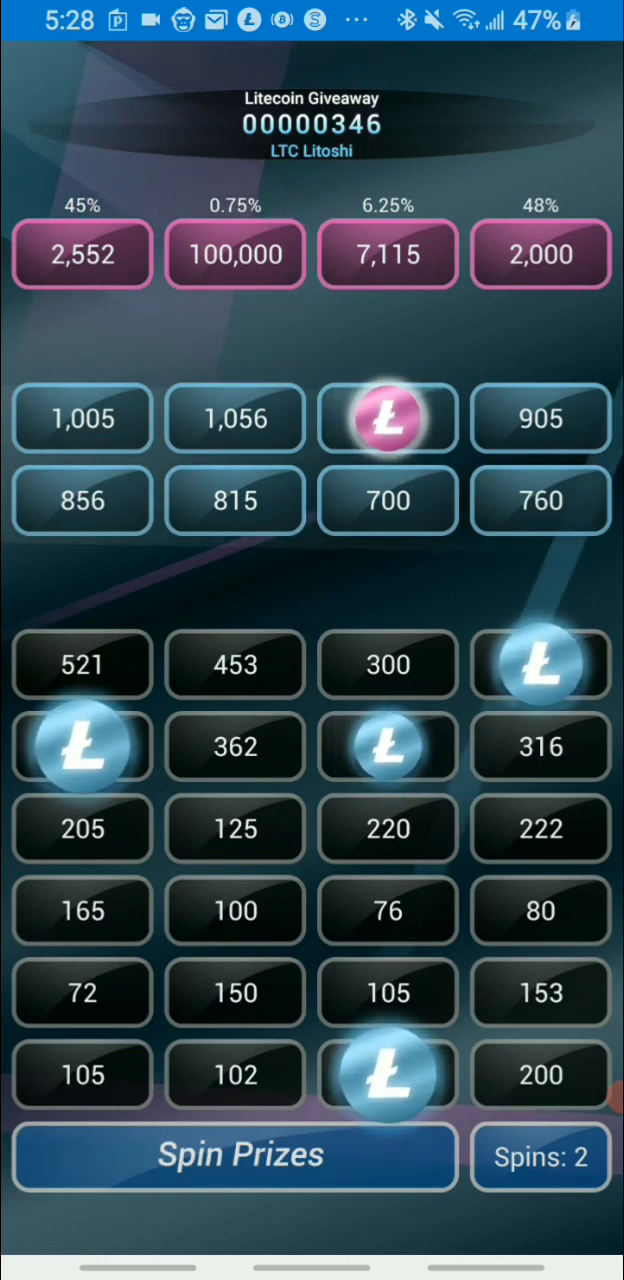
Use both board spins and confirm the 362 Litoshi claim, raising the balance to 708
click(236, 1156)
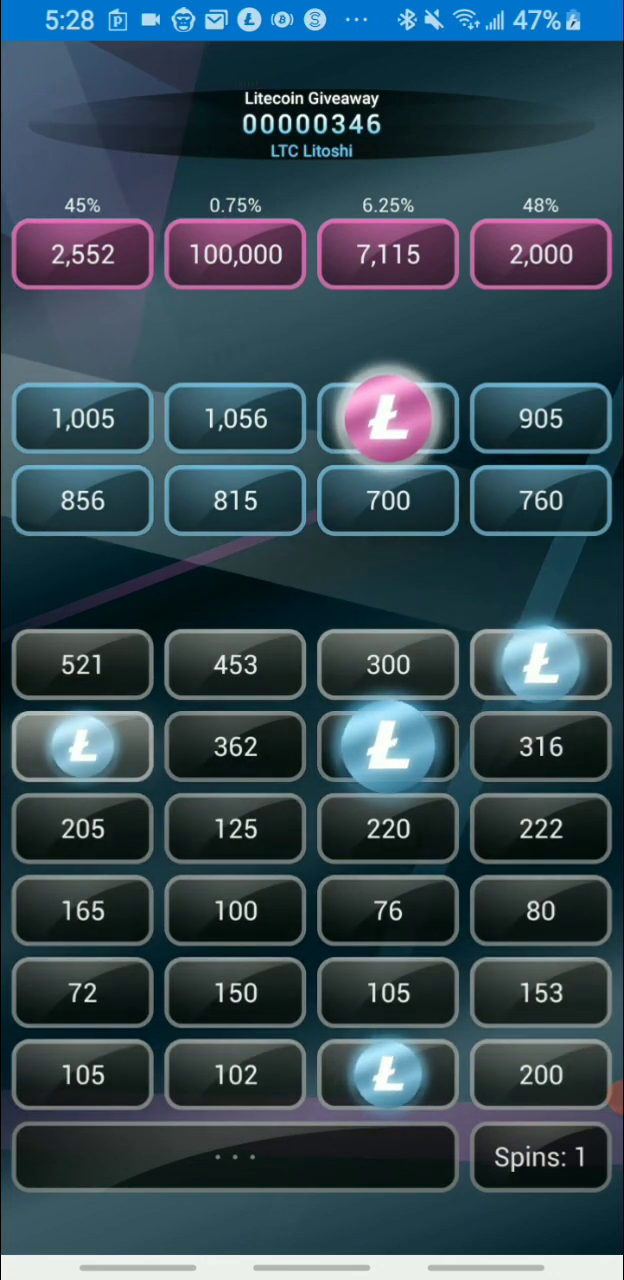
click(236, 746)
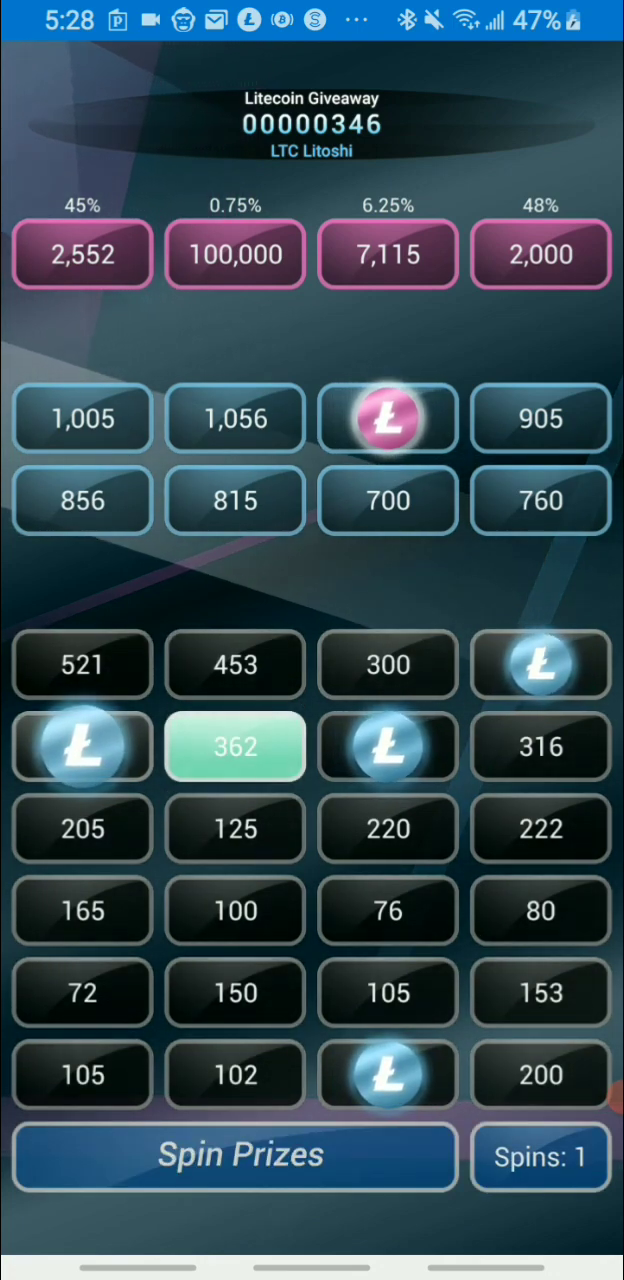
click(236, 1156)
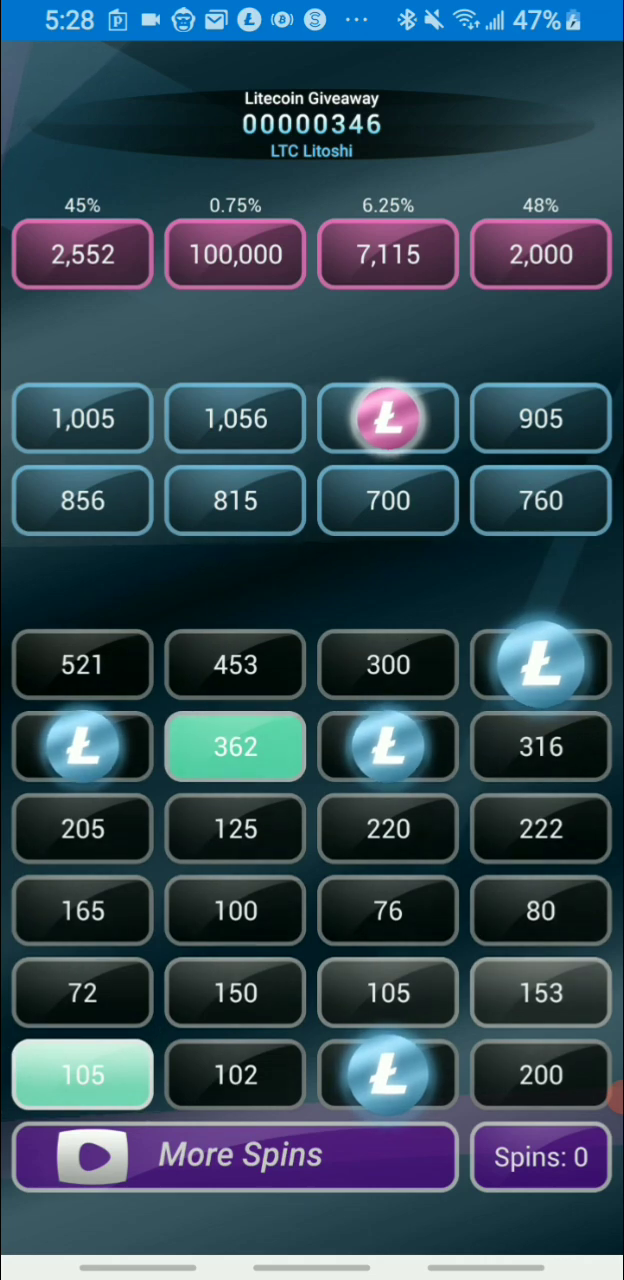
click(236, 746)
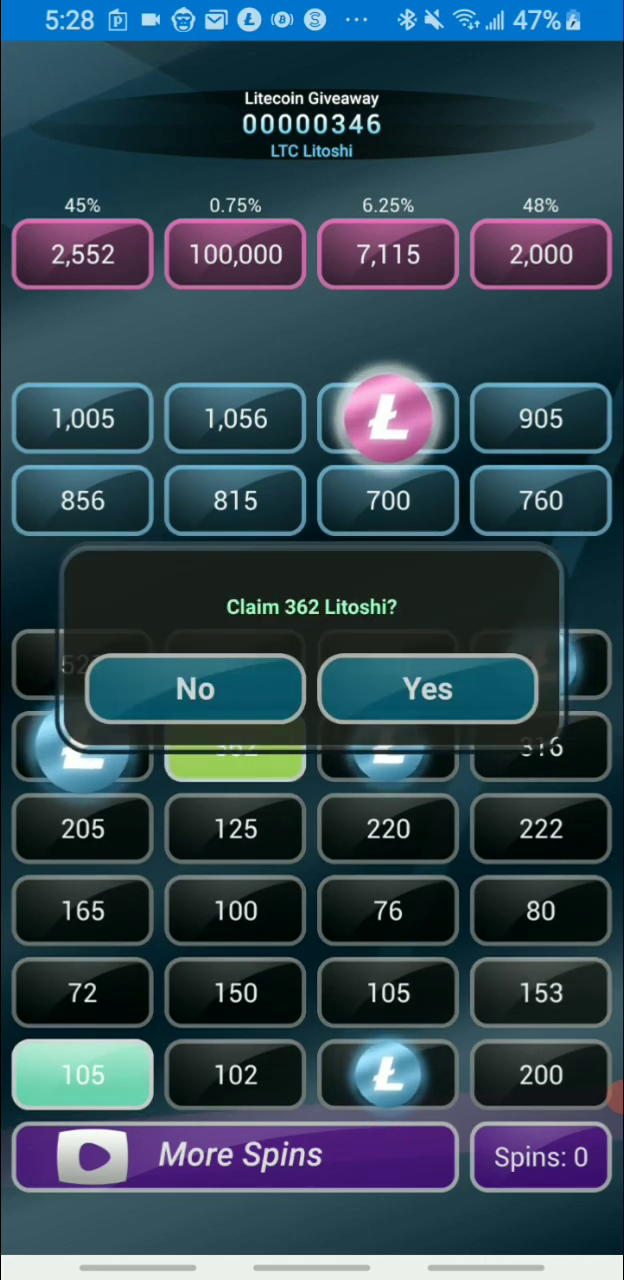
click(428, 688)
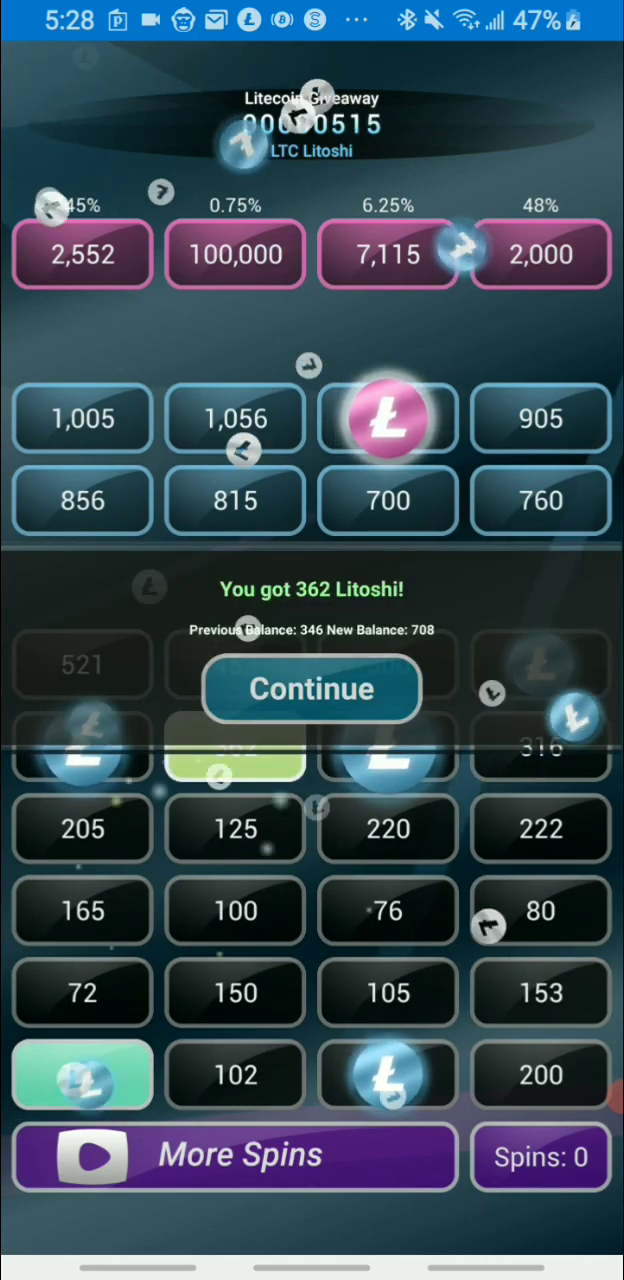
click(312, 688)
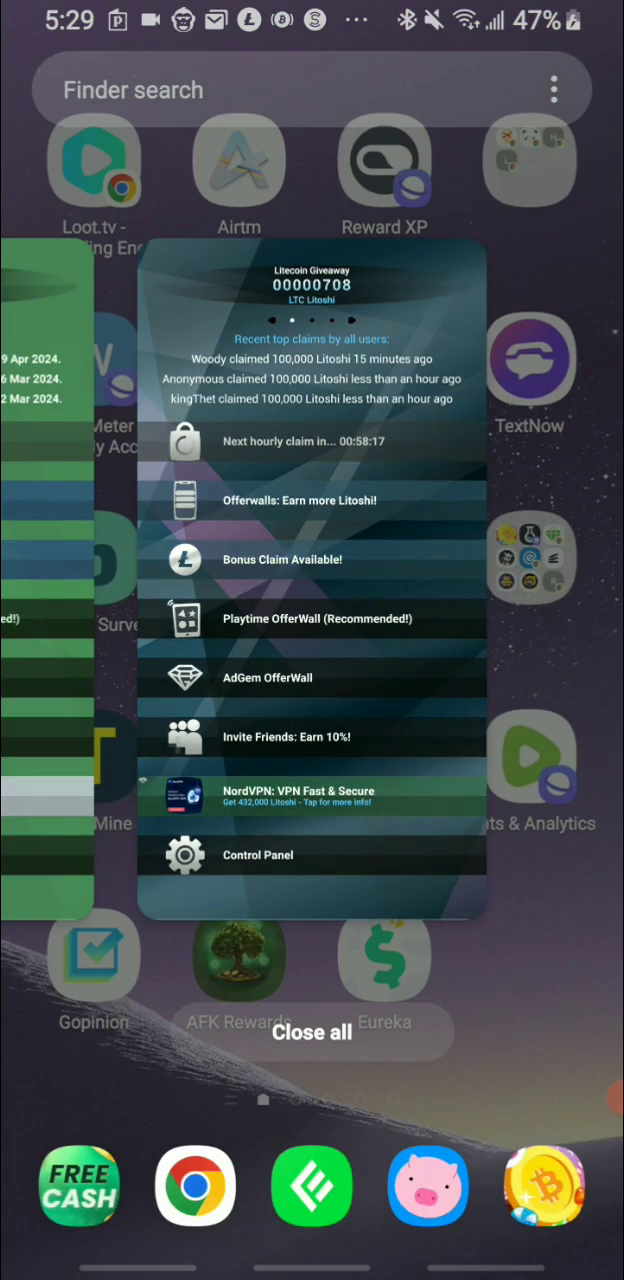
Clear all recent apps and open the Servey Earners folder
click(312, 1032)
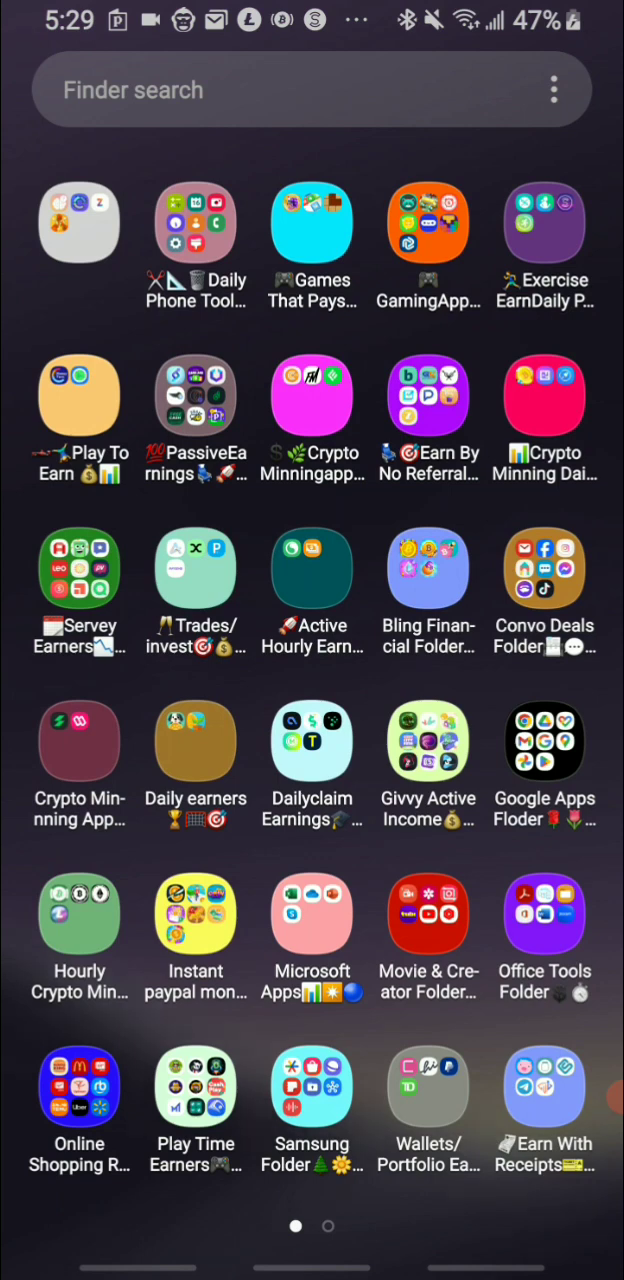
click(80, 568)
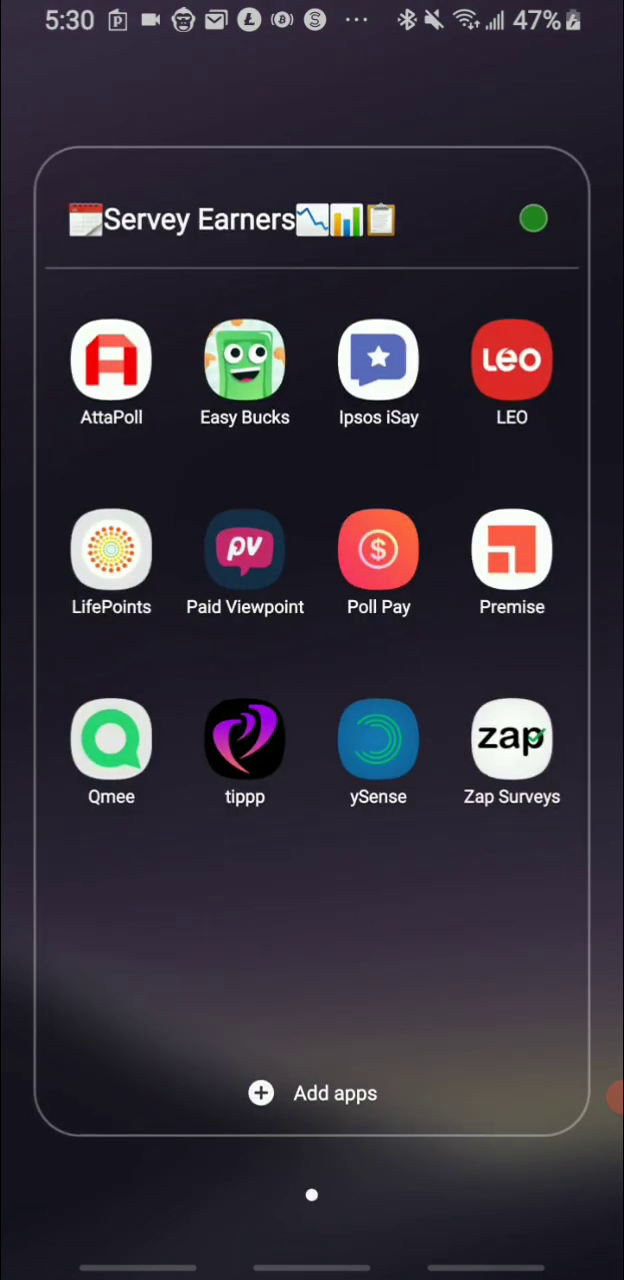
Launch Qmee and finish the $0.82 PayPal cashout, leaving a $0.00 balance
click(112, 744)
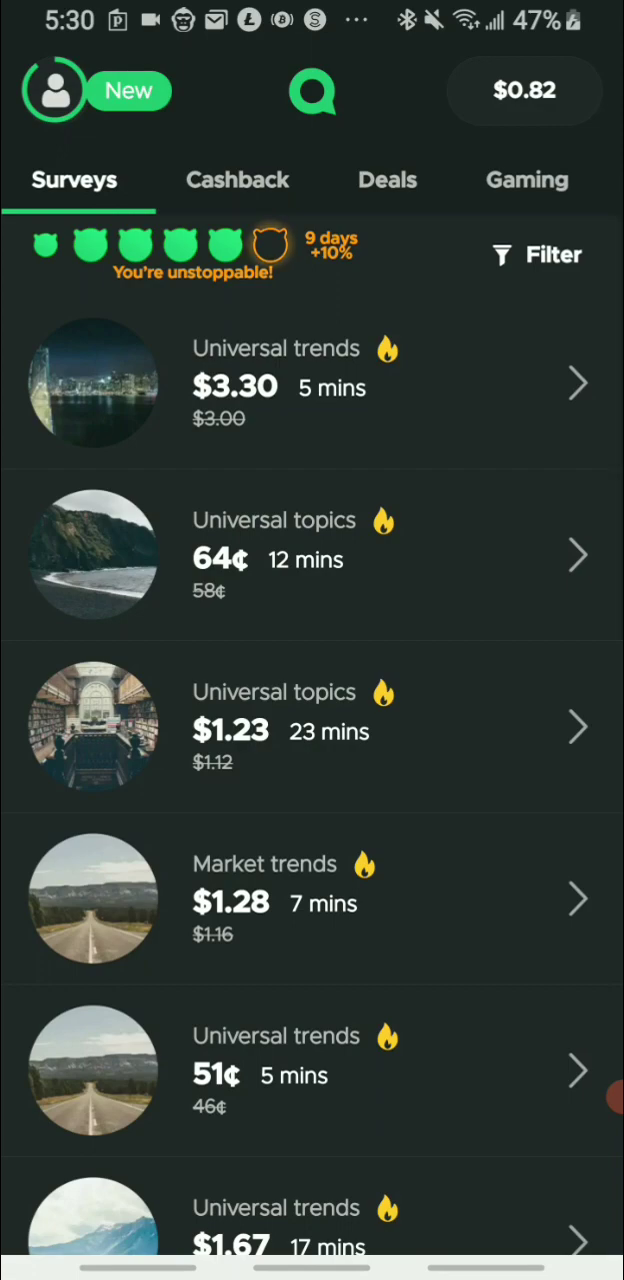
scroll(down, 3)
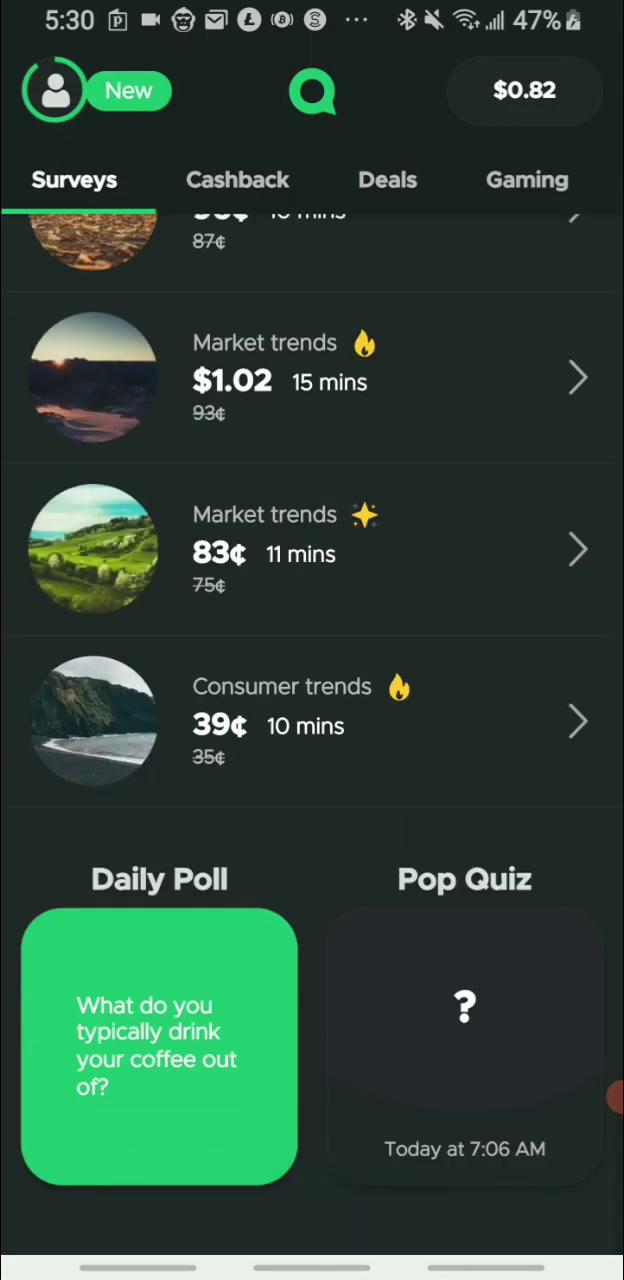
scroll(up, 3)
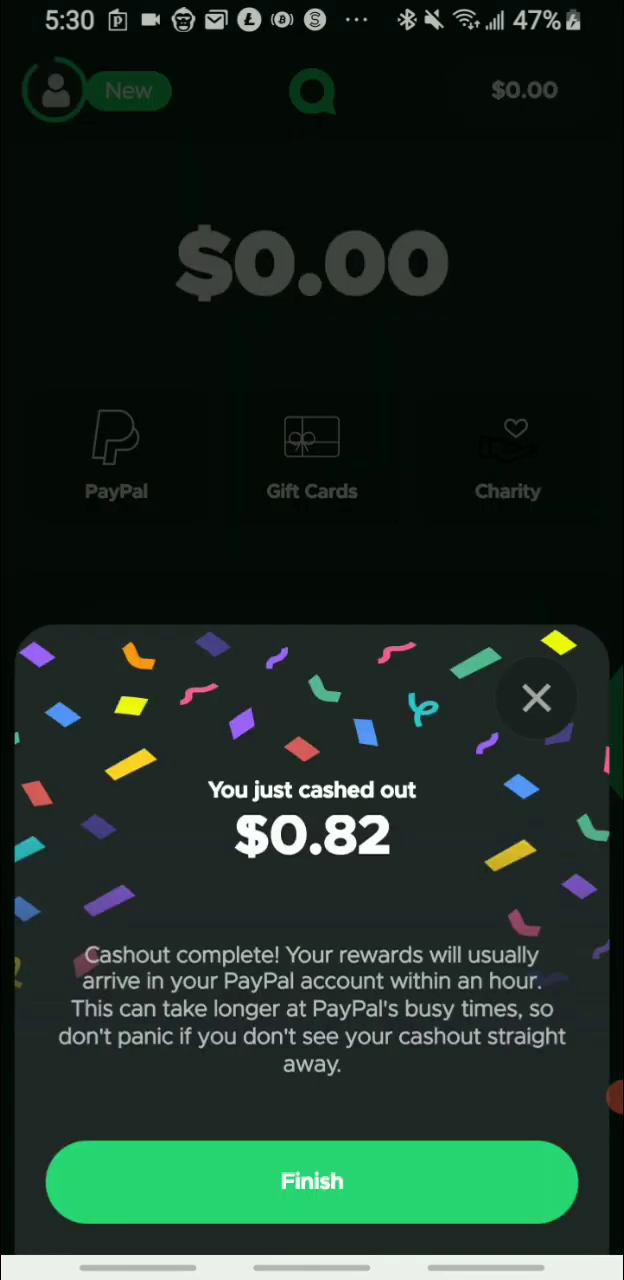
click(312, 1180)
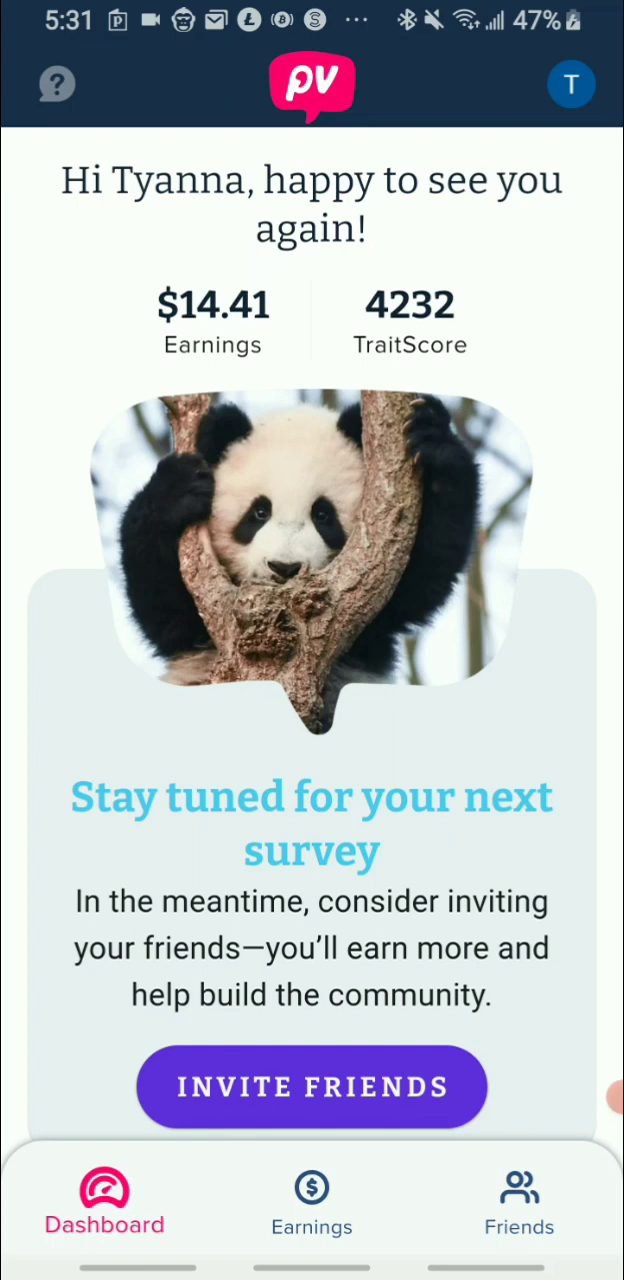
Review Paid Viewpoint earnings of $14.41, $0.59 short of the next cashout
scroll(up, 3)
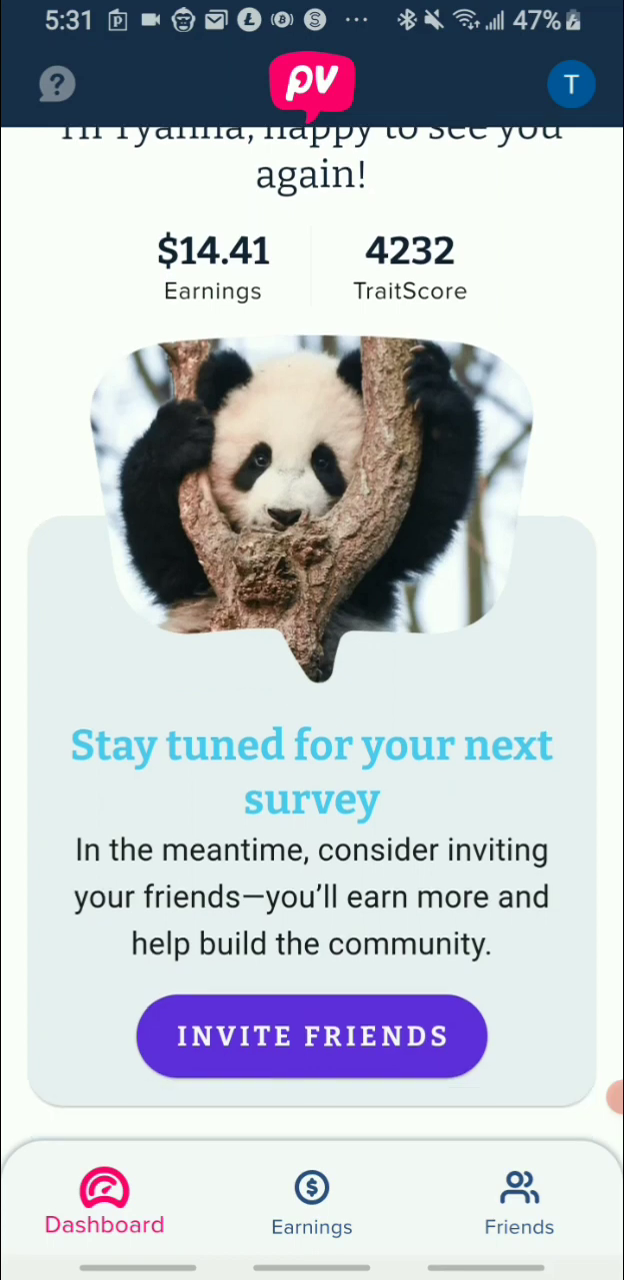
click(312, 1200)
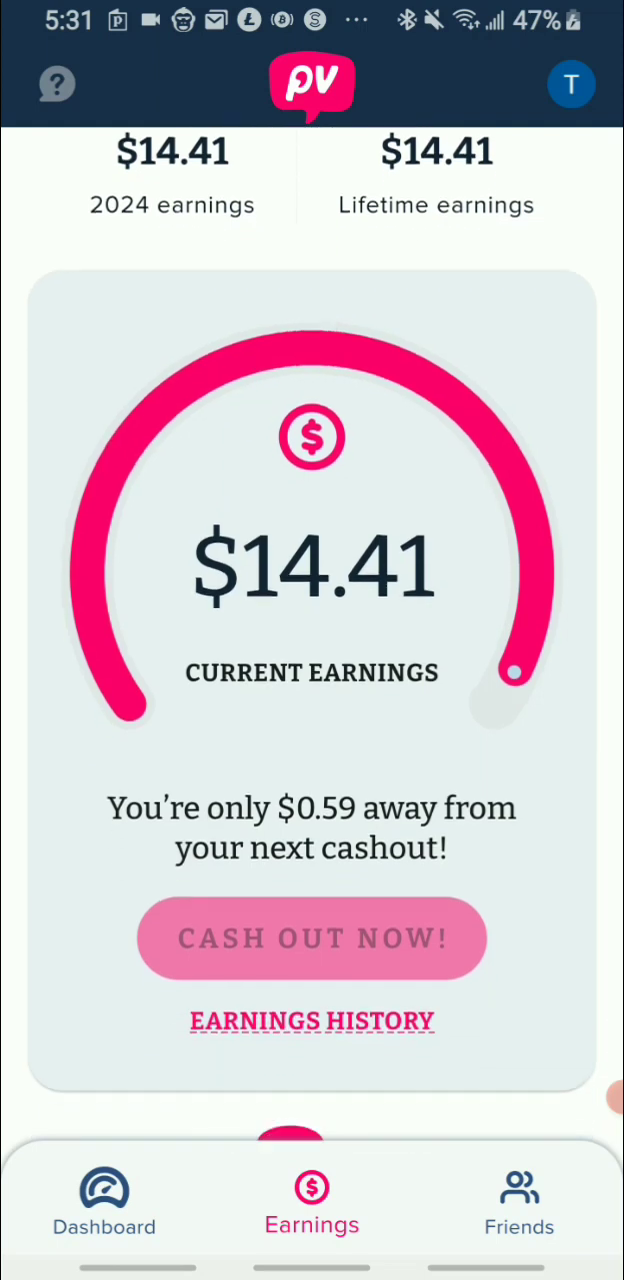
scroll(down, 3)
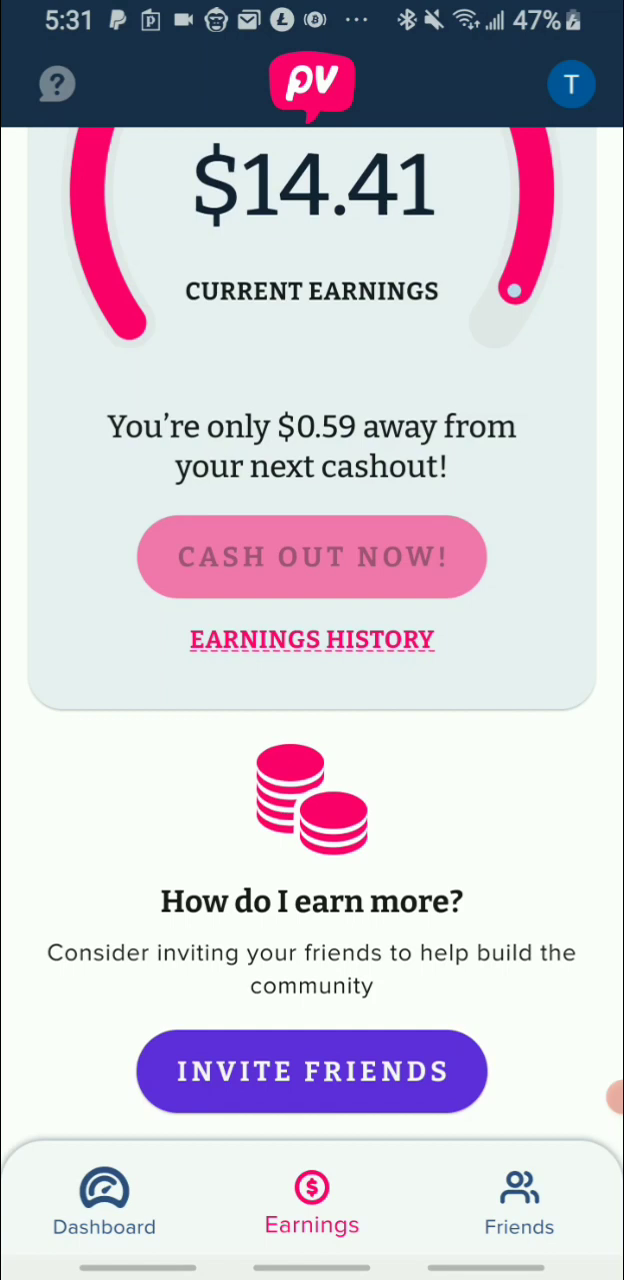
scroll(down, 3)
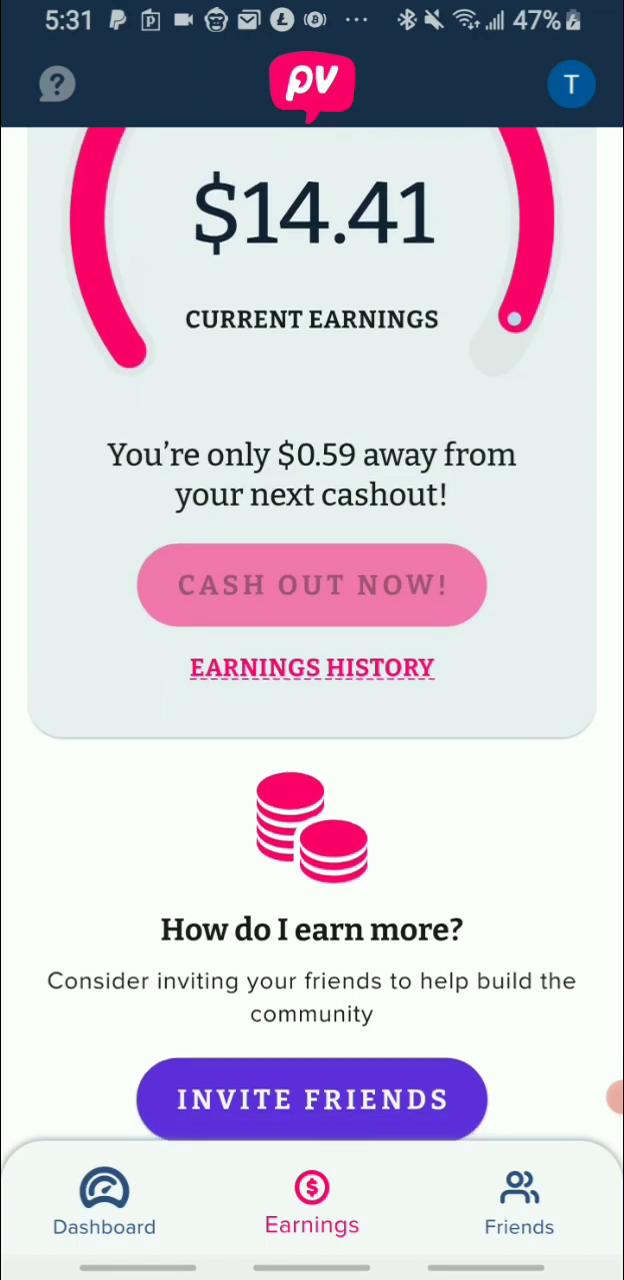
scroll(up, 3)
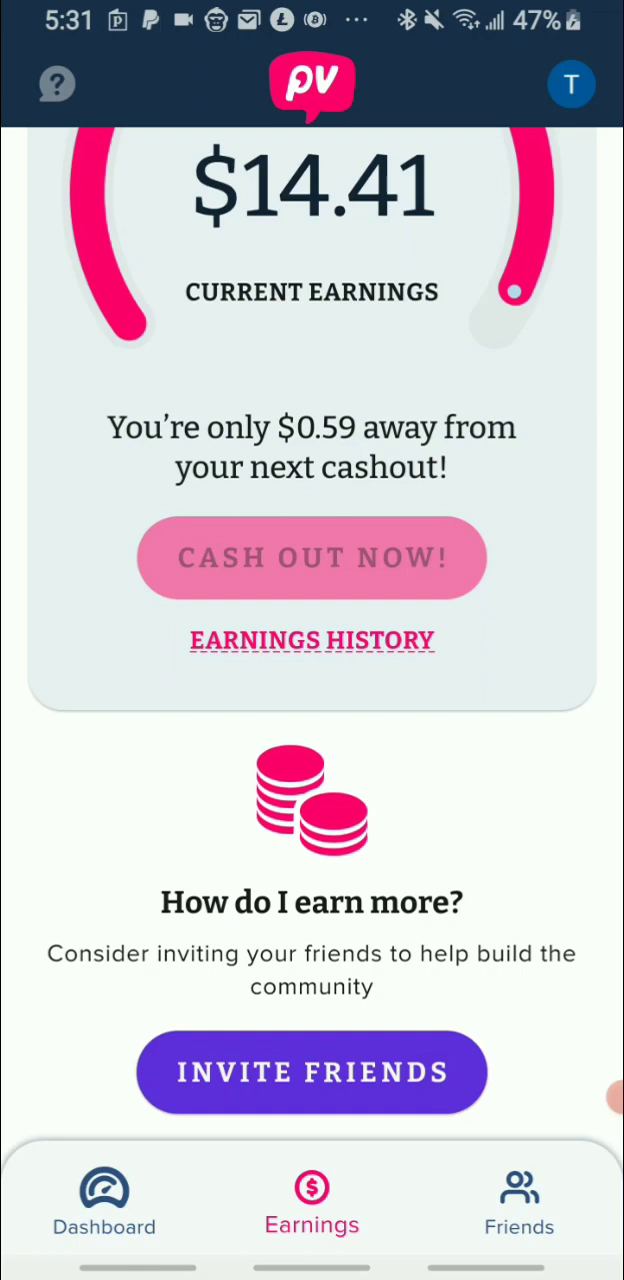
scroll(down, 3)
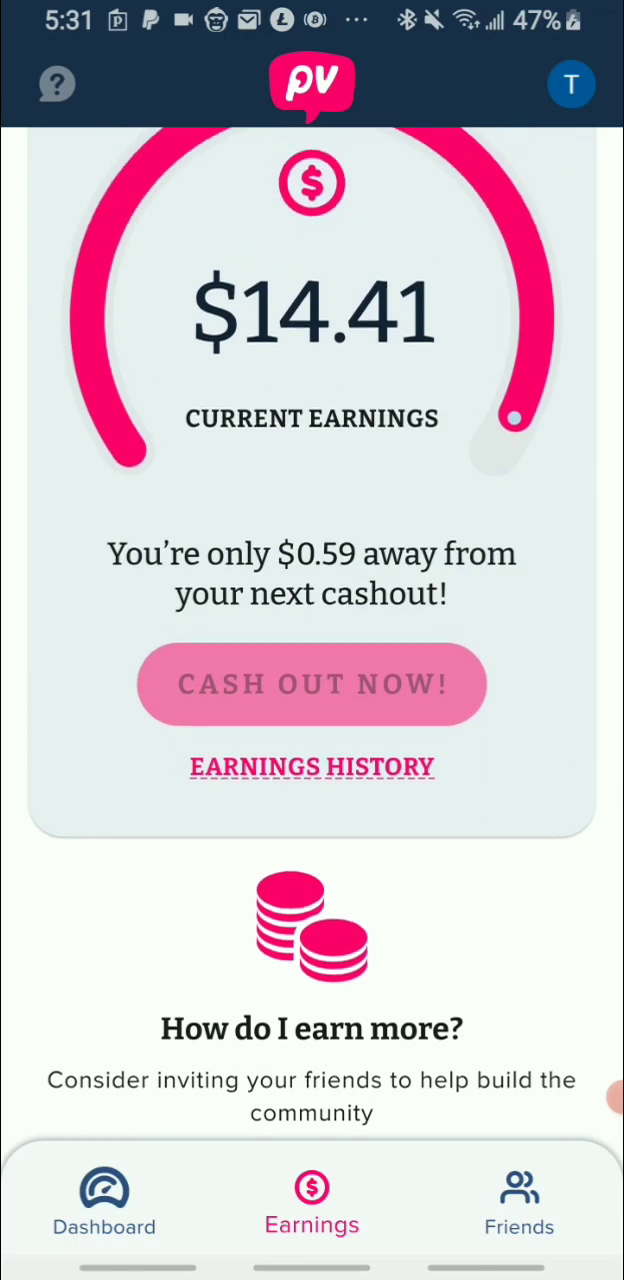
scroll(up, 3)
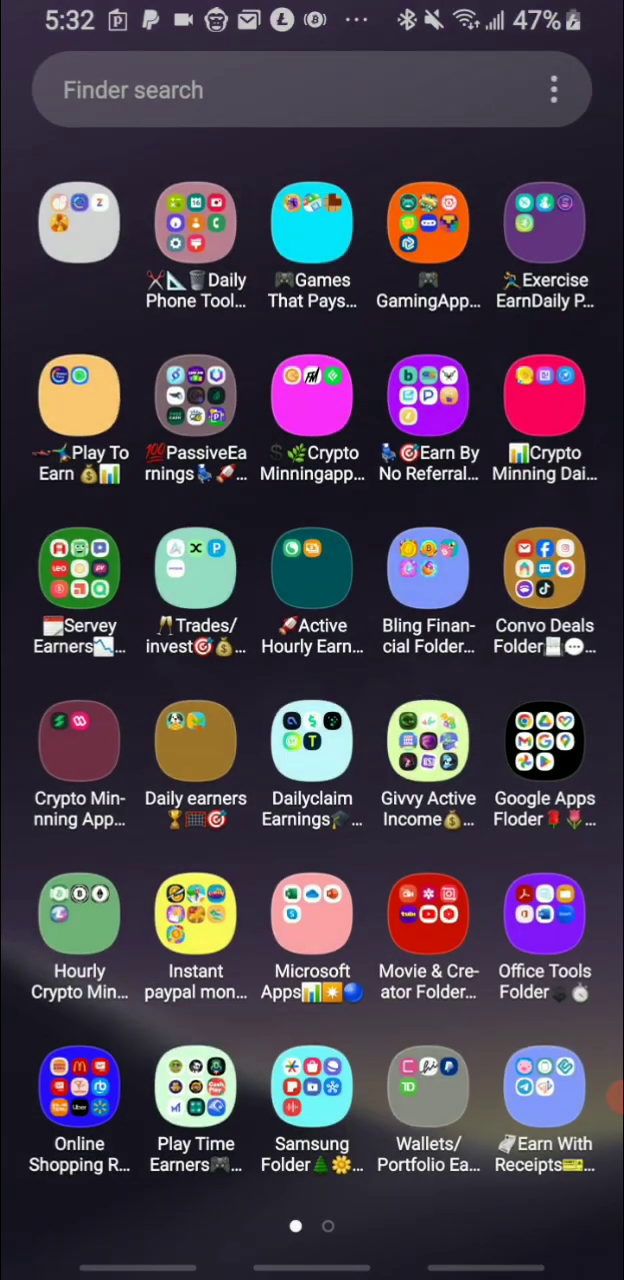
Launch Ipsos iSay from the Servey Earners folder, check the 499 points and one 100-point survey, return home
click(80, 568)
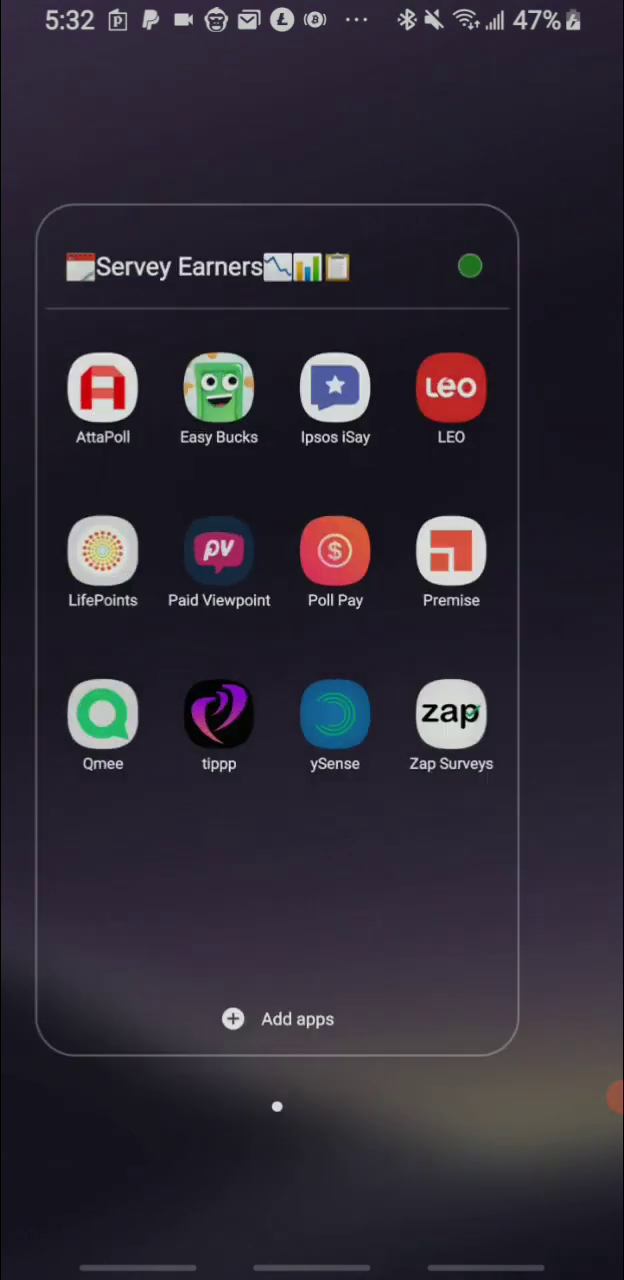
click(336, 384)
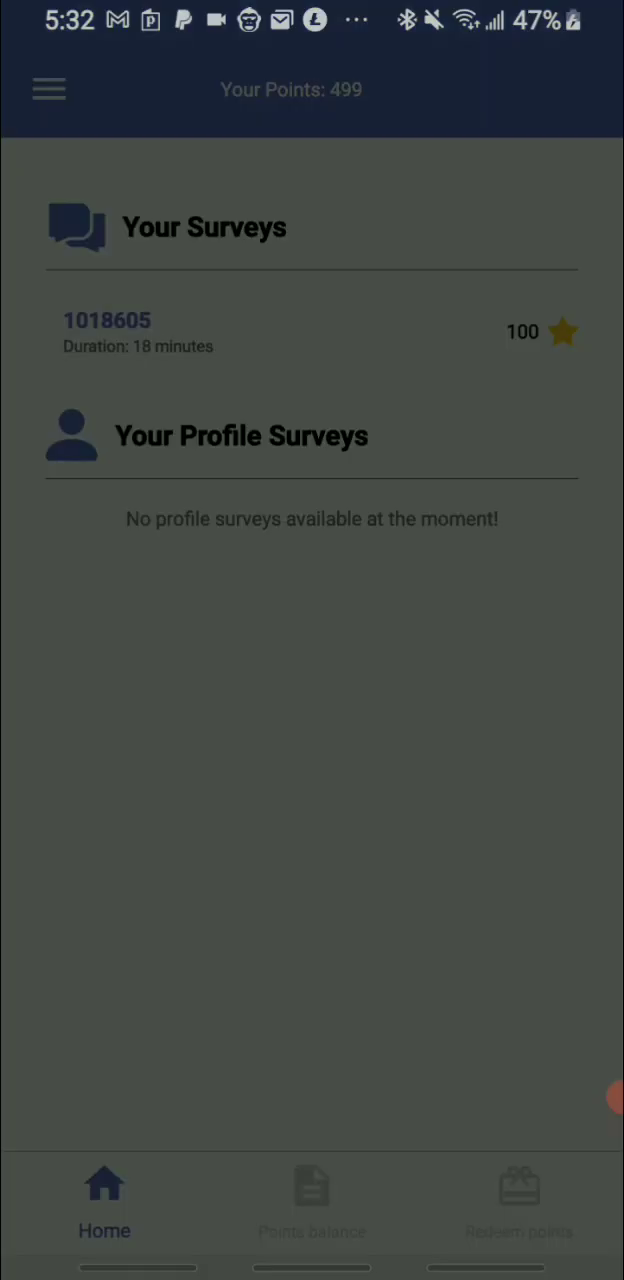
key(home)
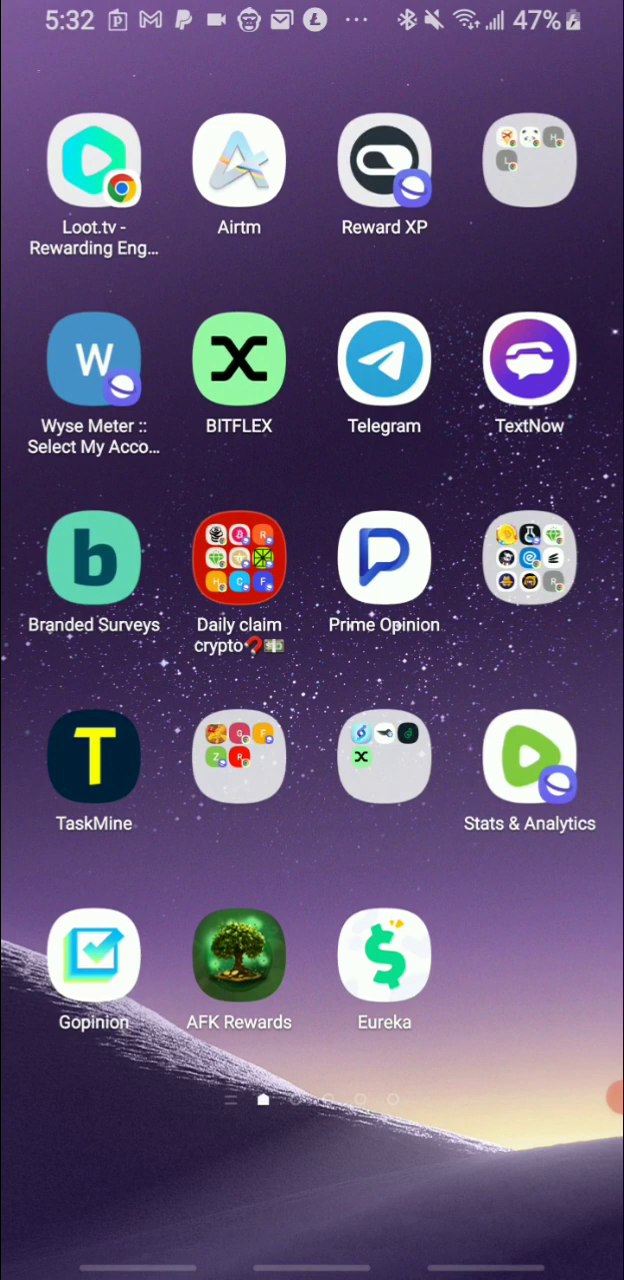